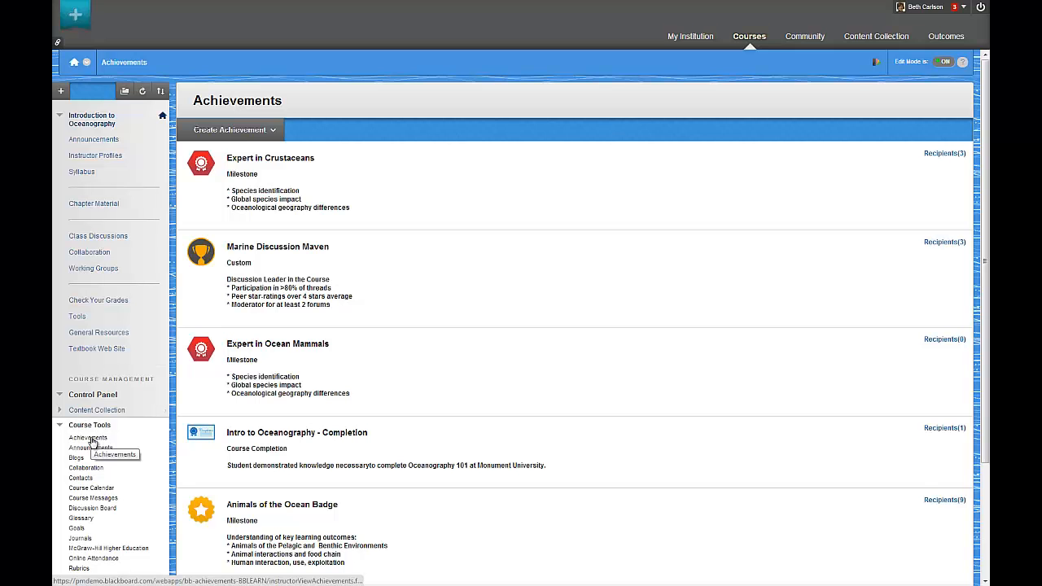
{"action": "mouse_move", "coordinate": [767, 269]}
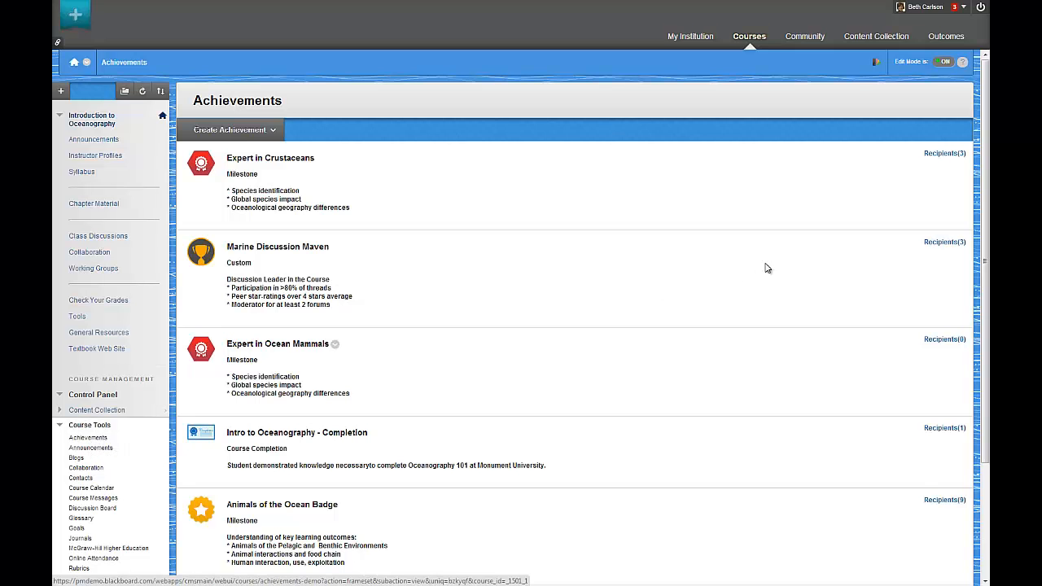
Step: Check the three recipients of Expert in Crustaceans, then close the recipients list
{"action": "scroll", "scroll_direction": "down", "scroll_amount": 3}
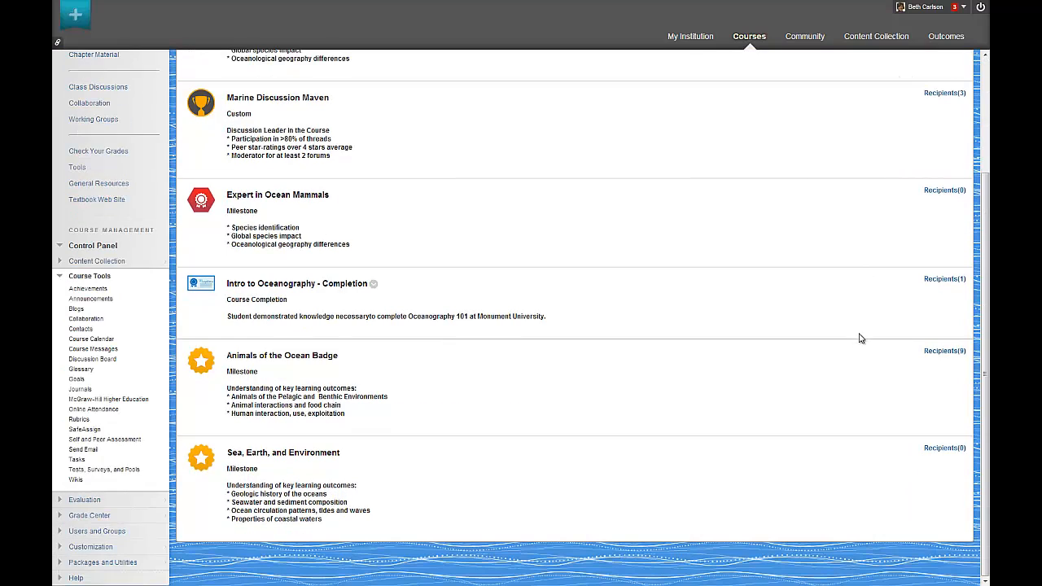
{"action": "scroll", "scroll_direction": "up", "scroll_amount": 3}
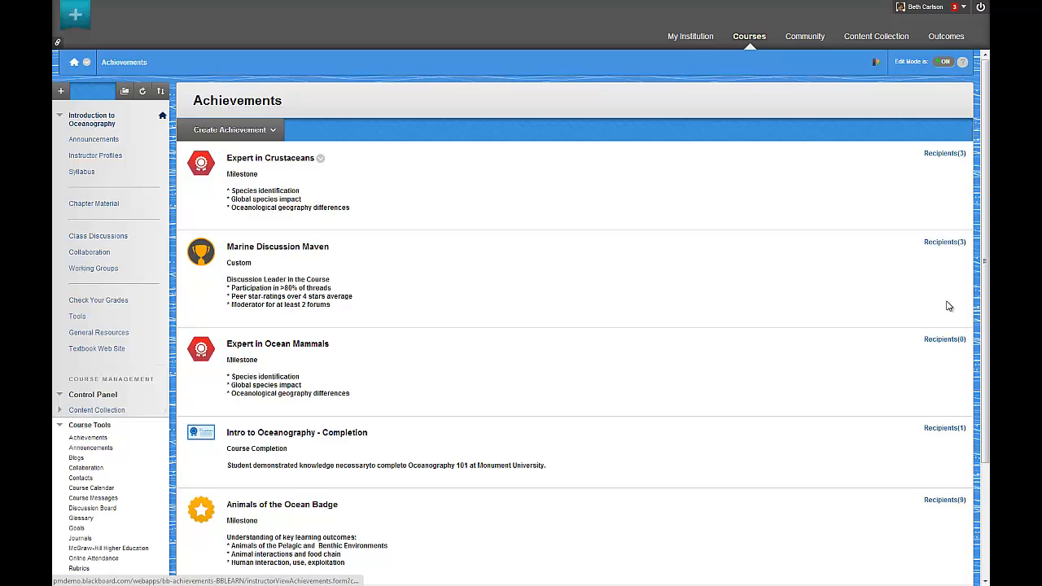
{"action": "left_click", "coordinate": [943, 153]}
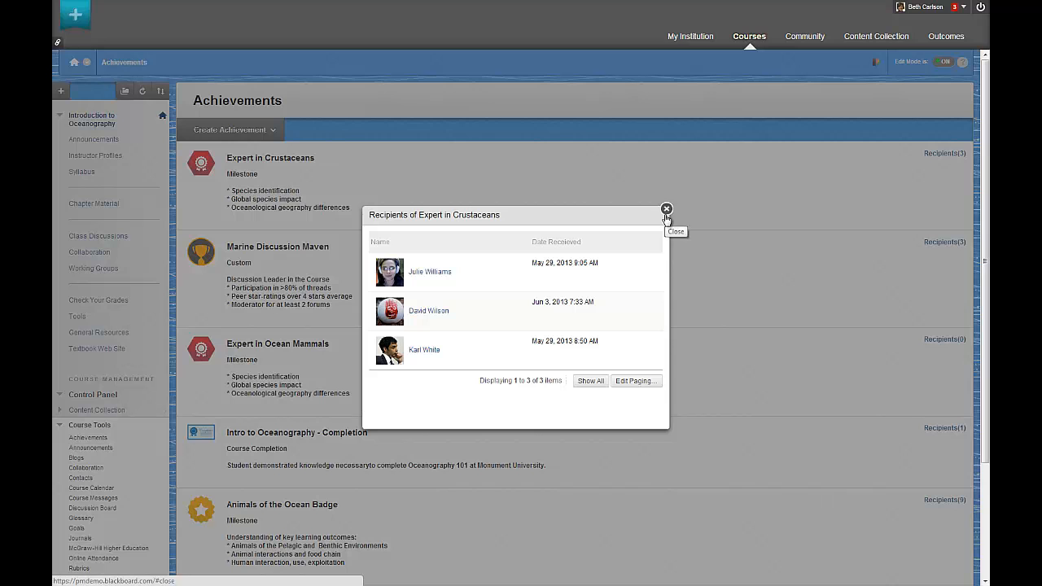
{"action": "left_click", "coordinate": [667, 210]}
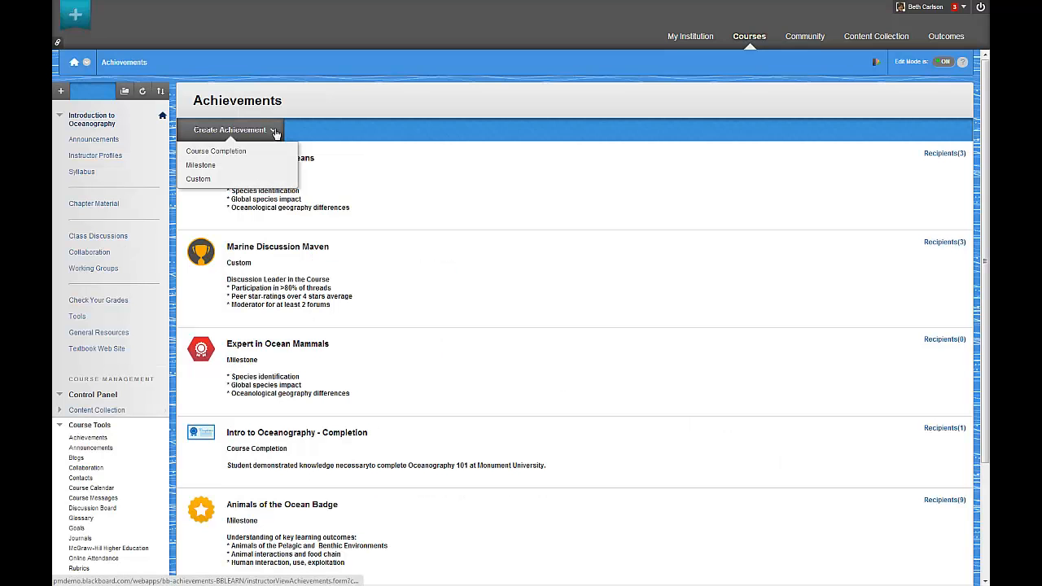
Step: Create milestone 'Ace of Oceanography' in Chapter 9: Ocean Circulation, described 'High scores on all exams in this section of the course!'
{"action": "left_click", "coordinate": [200, 165]}
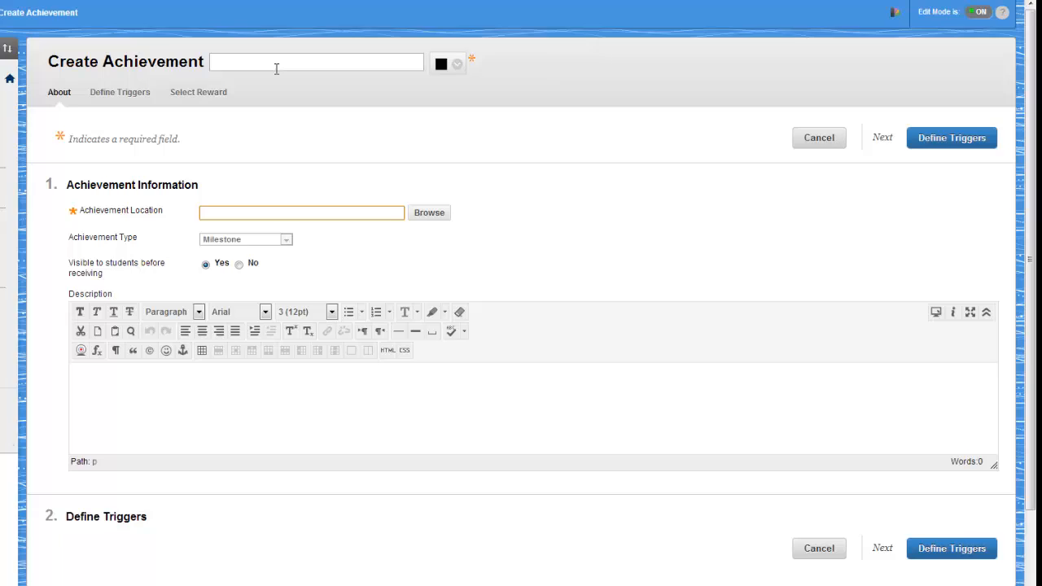
{"action": "type", "text": "Ace of Oceanog"}
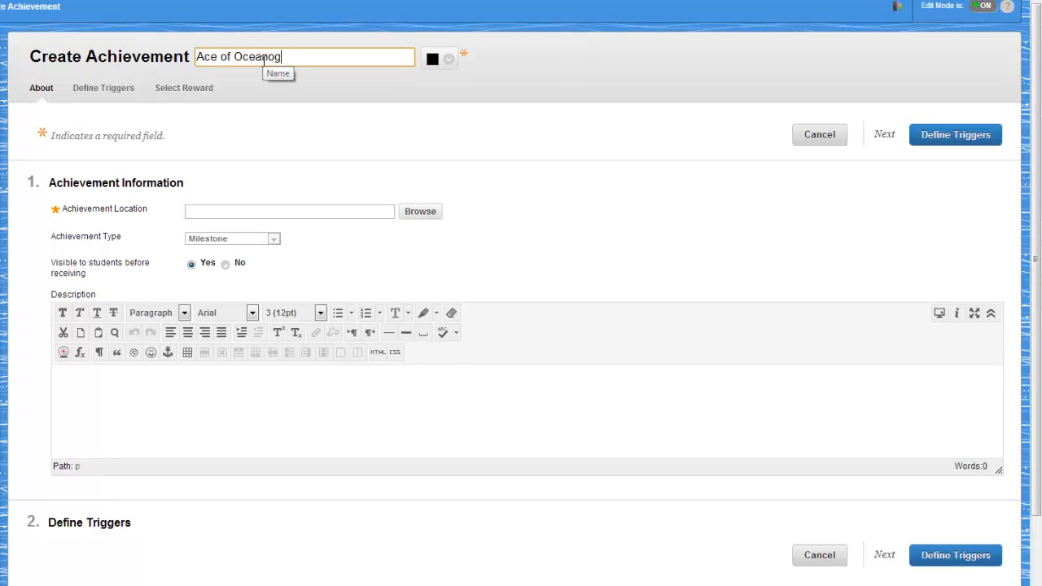
{"action": "left_click", "coordinate": [420, 211]}
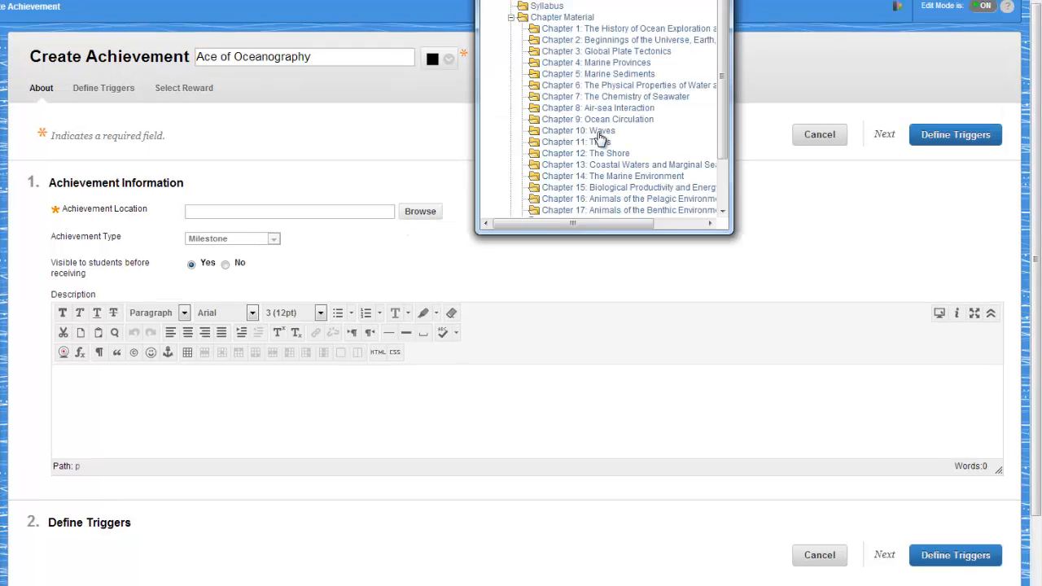
{"action": "left_click", "coordinate": [597, 119]}
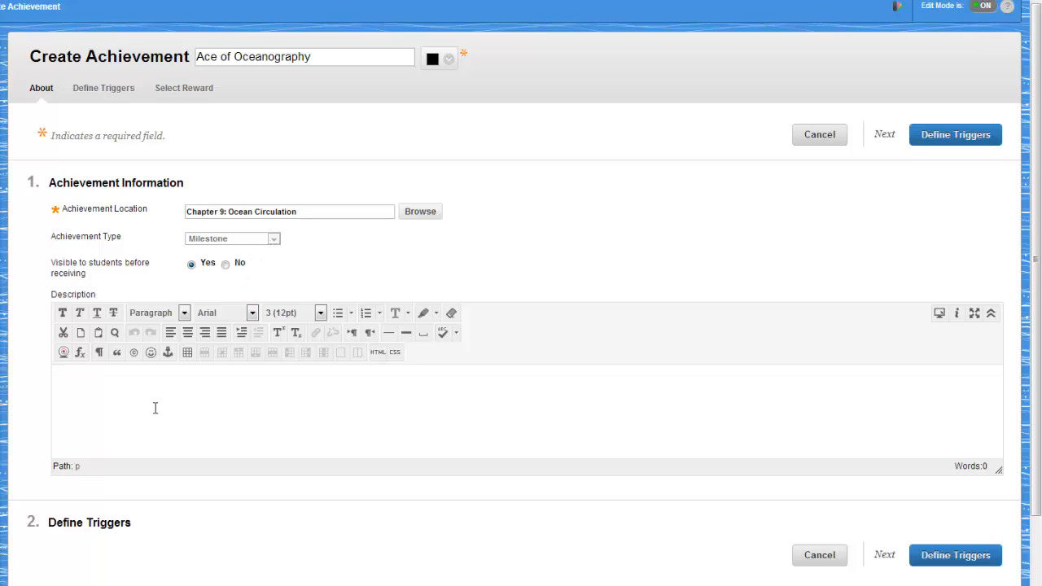
{"action": "type", "text": "High scores on all exams"}
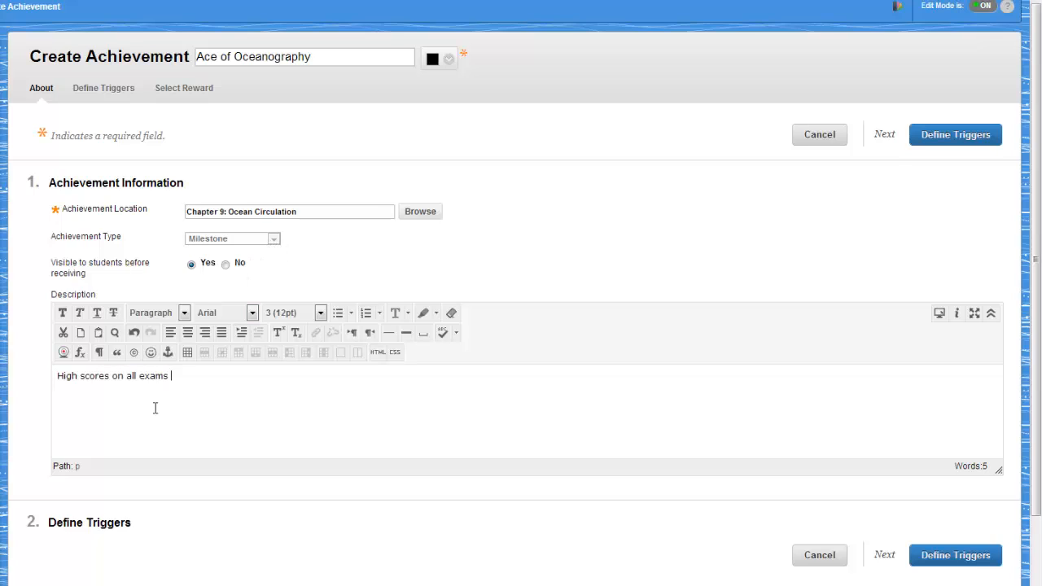
{"action": "type", "text": "in this section of the course!"}
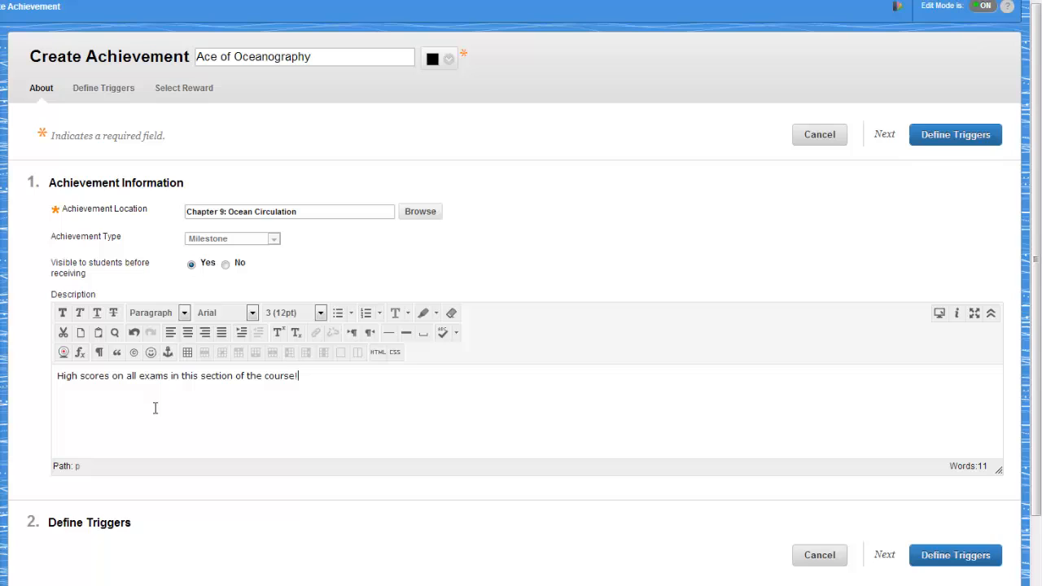
{"action": "left_click", "coordinate": [955, 134]}
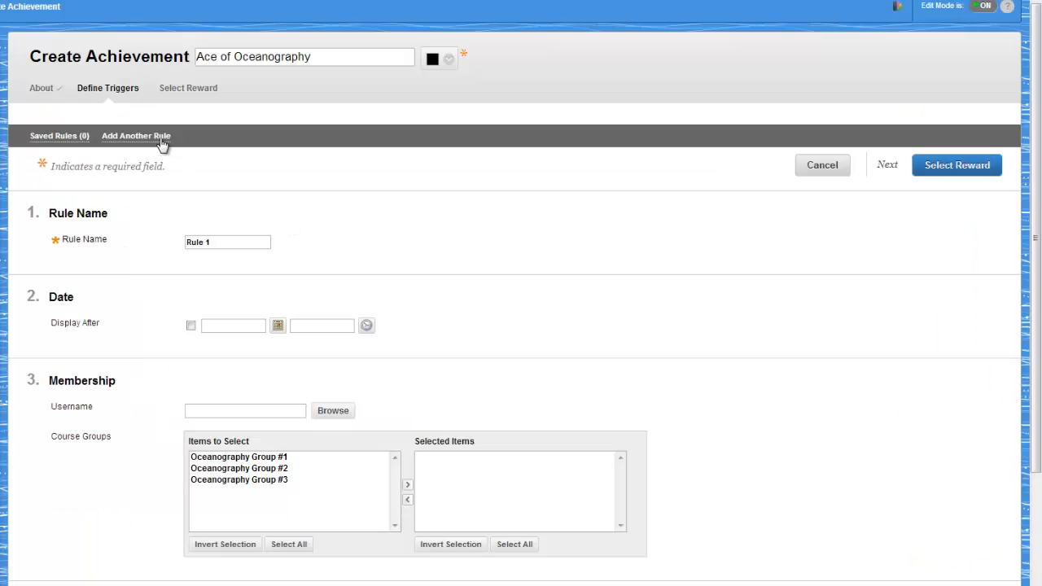
Step: Give Rule 1 a trigger of score greater than or equal to 90
{"action": "left_click", "coordinate": [269, 362]}
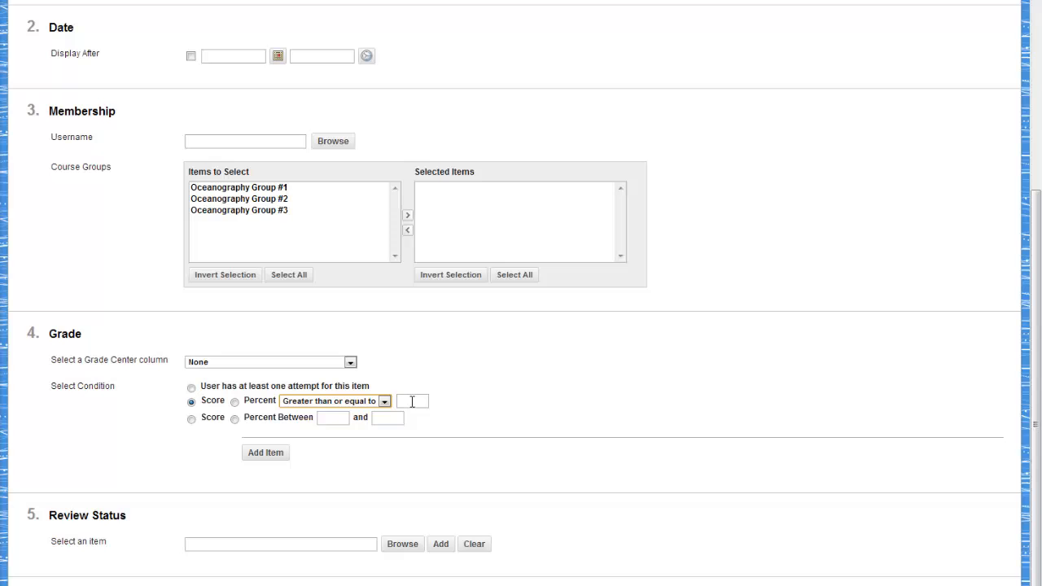
{"action": "type", "text": "90"}
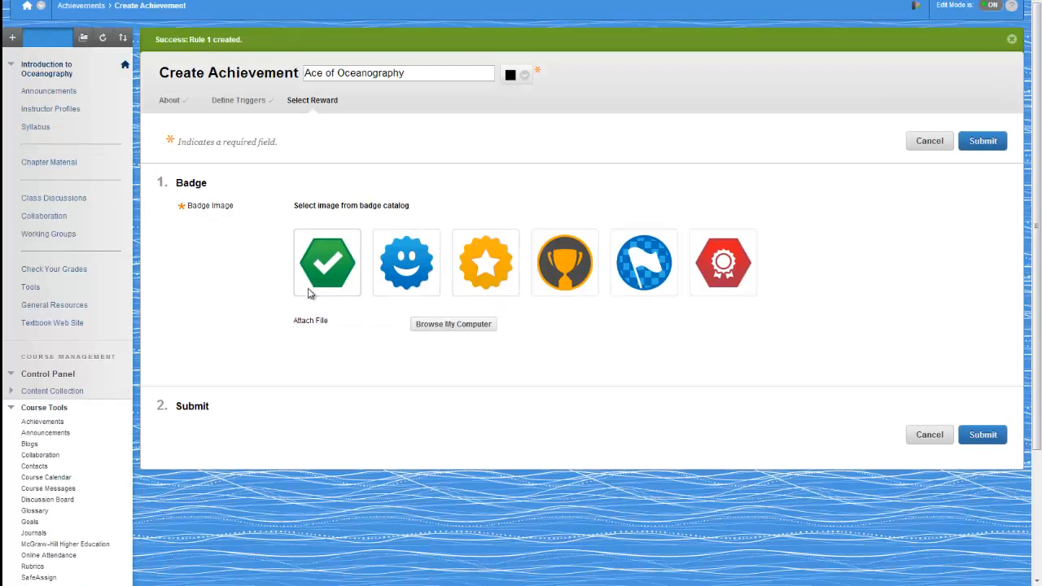
{"action": "mouse_move", "coordinate": [453, 325]}
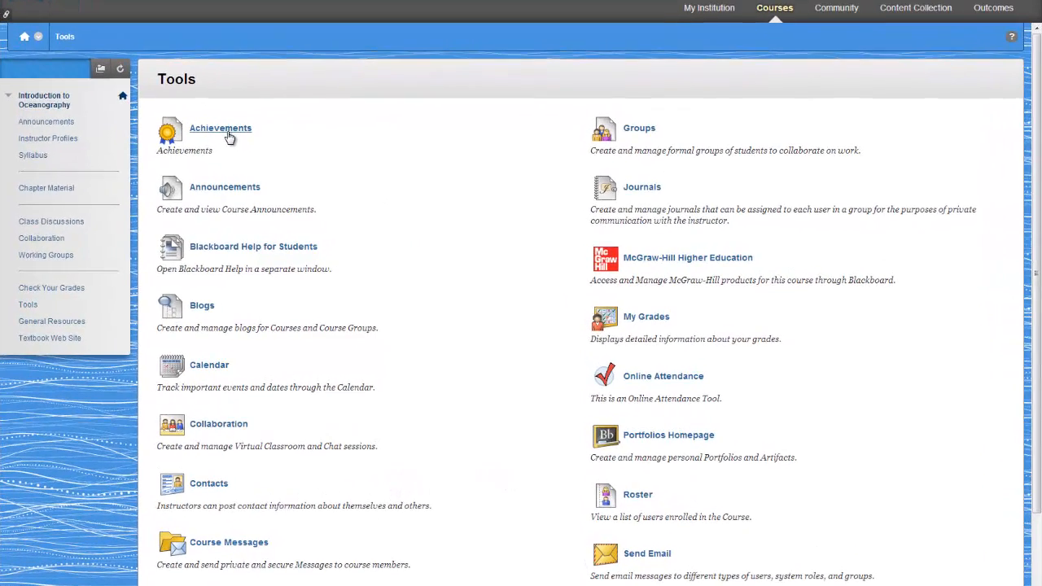
Step: Open My Achievements and browse the earned, then unearned, achievement lists
{"action": "left_click", "coordinate": [221, 128]}
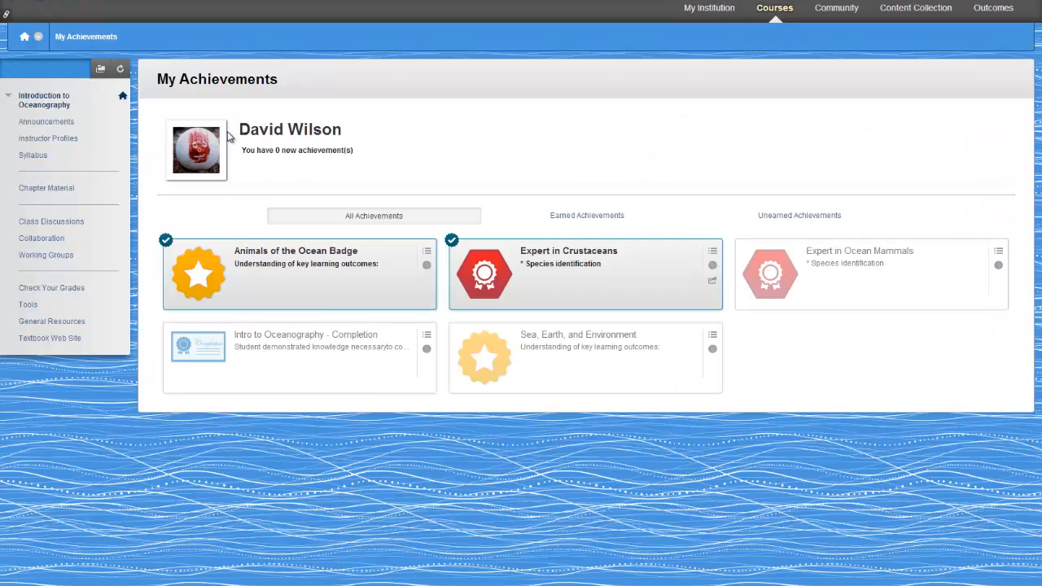
{"action": "mouse_move", "coordinate": [472, 207]}
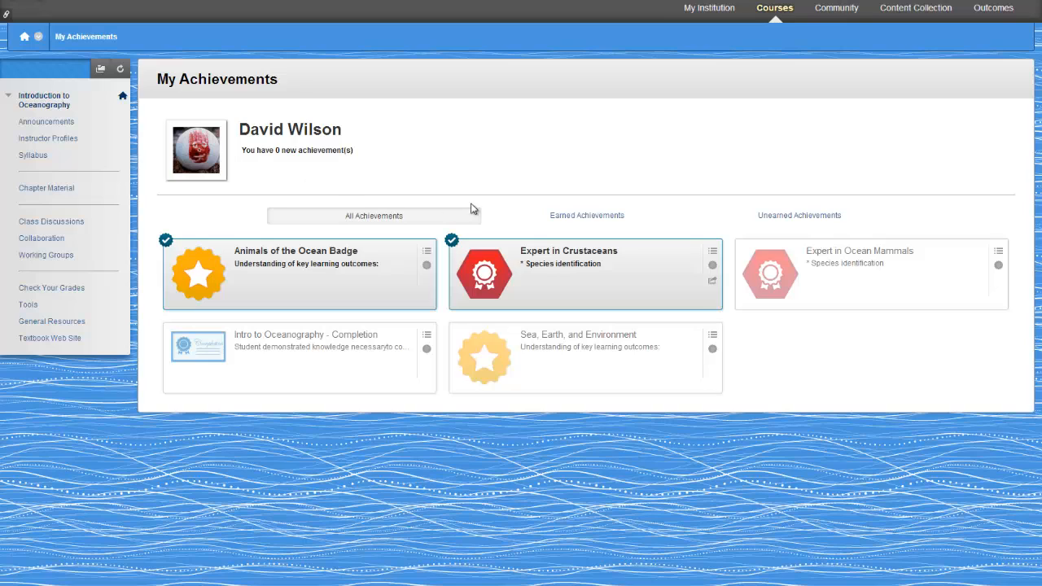
{"action": "left_click", "coordinate": [587, 215]}
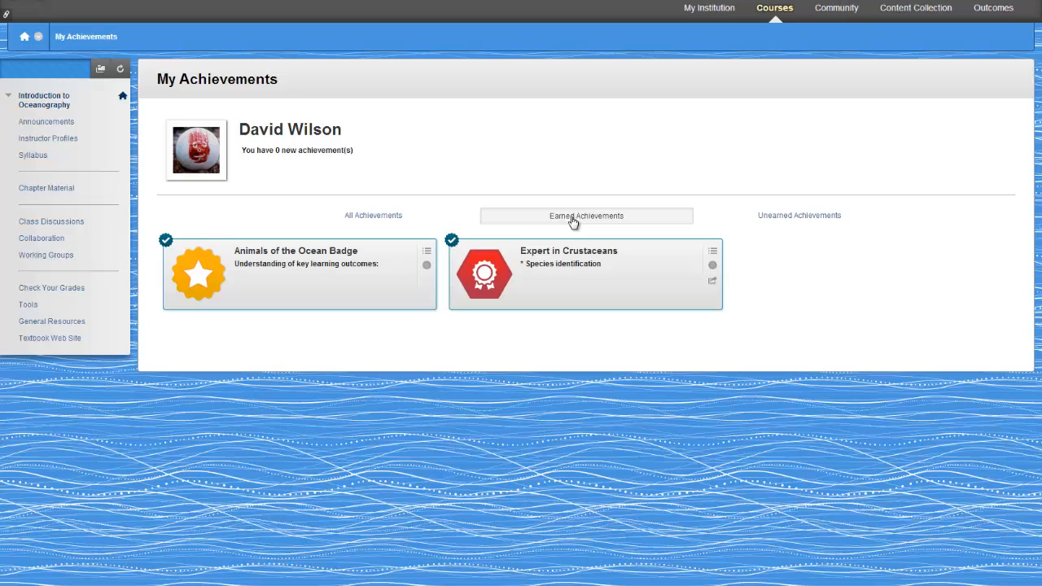
{"action": "mouse_move", "coordinate": [774, 222]}
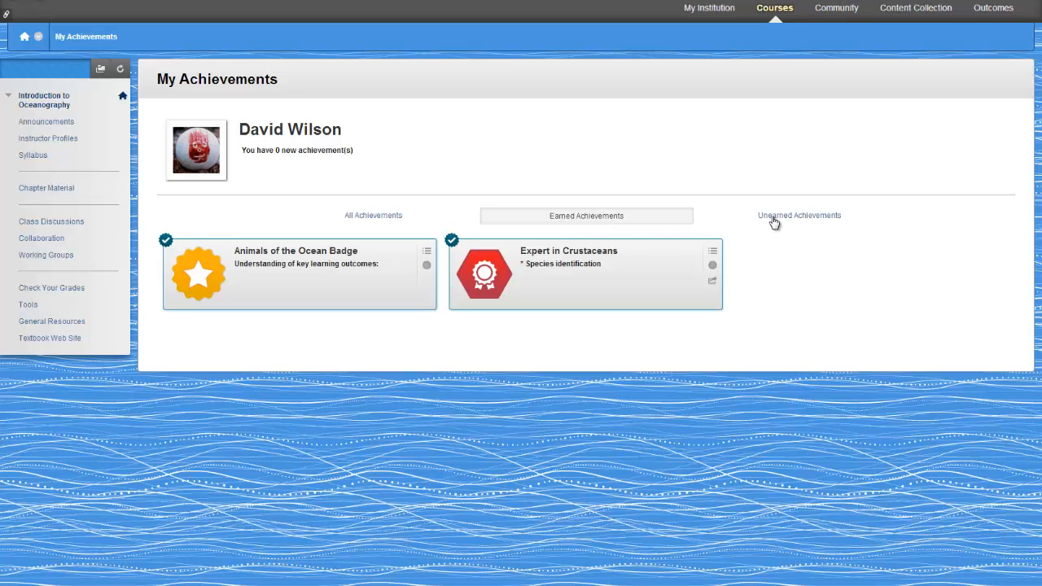
{"action": "left_click", "coordinate": [799, 216]}
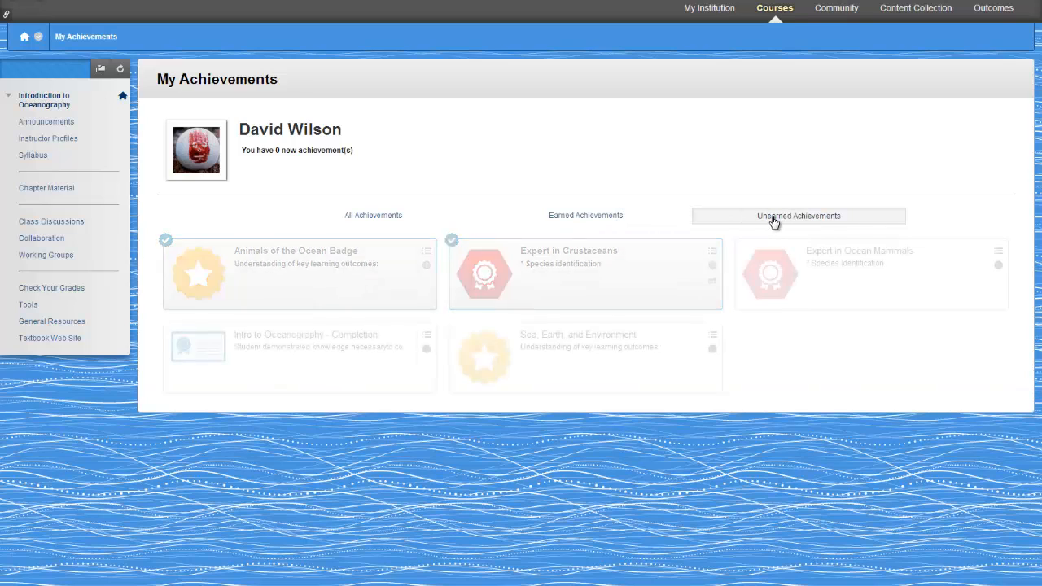
{"action": "left_click", "coordinate": [799, 215]}
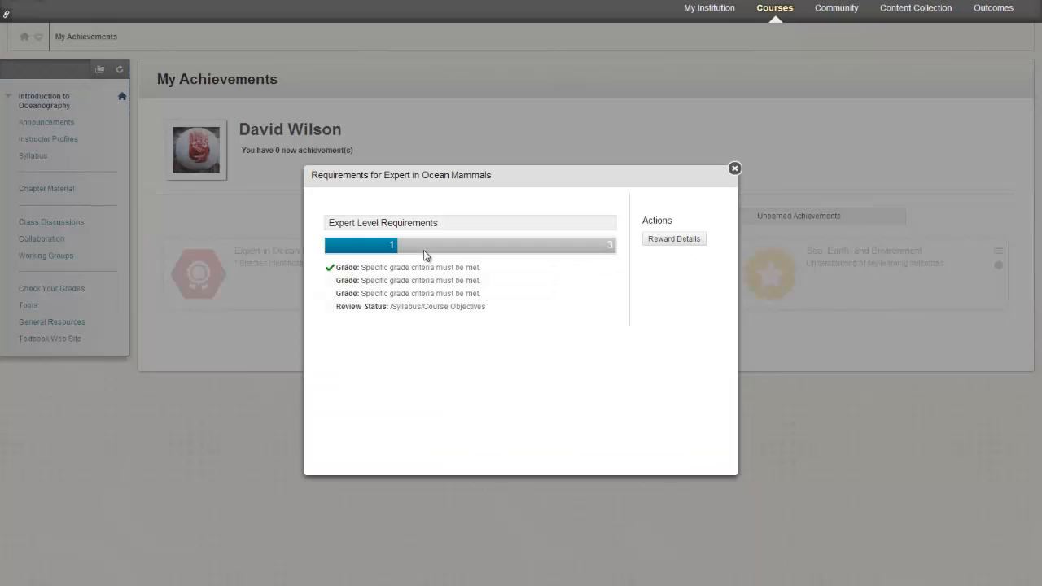
{"action": "mouse_move", "coordinate": [433, 326]}
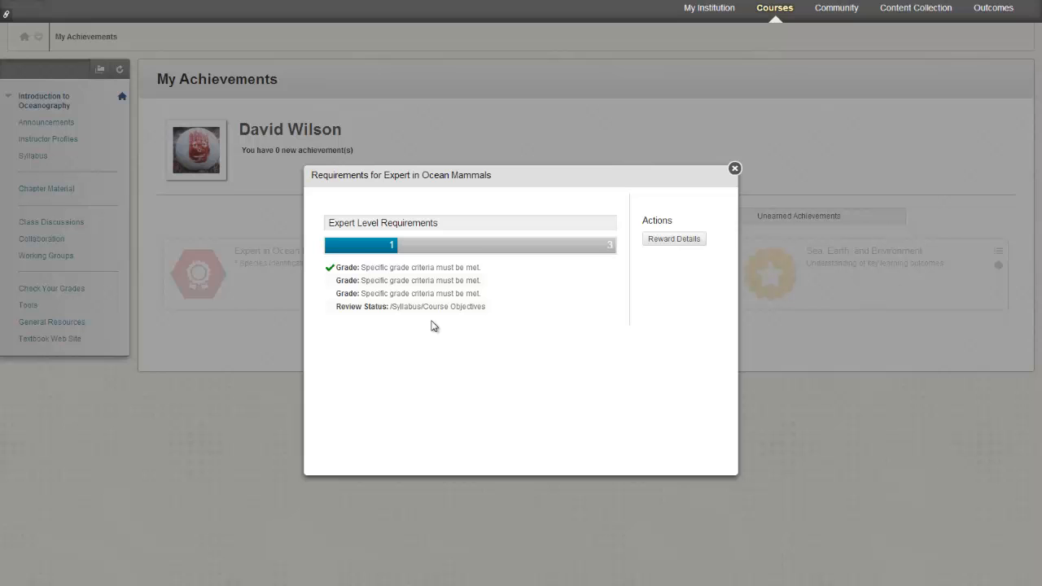
{"action": "mouse_move", "coordinate": [703, 194]}
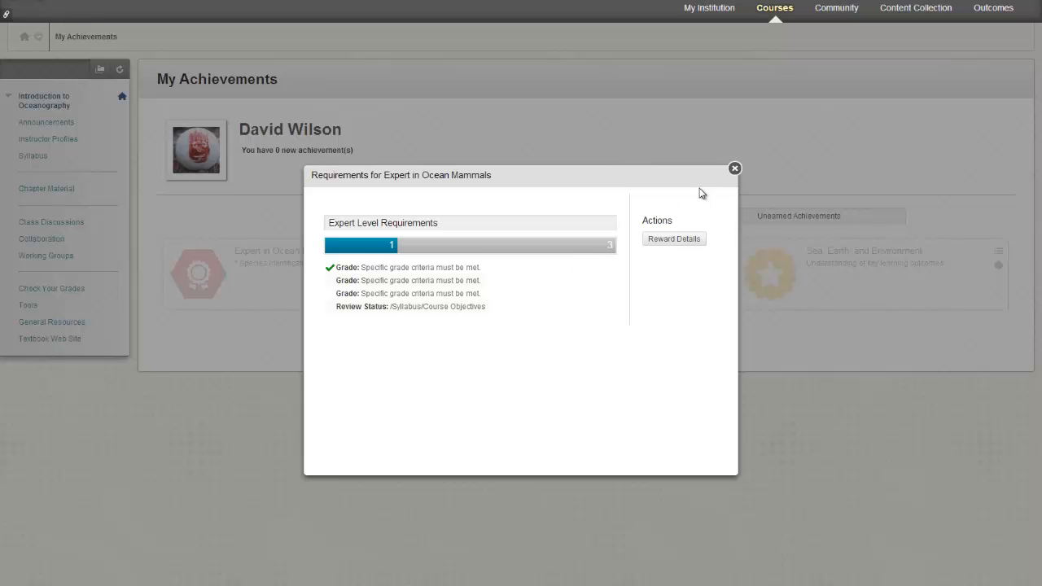
{"action": "left_click", "coordinate": [735, 168]}
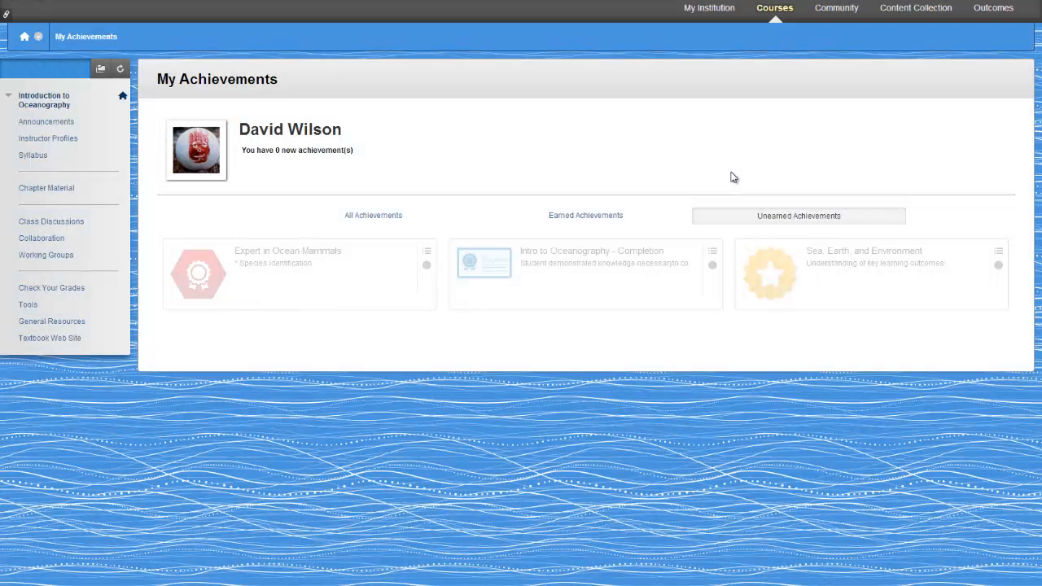
Step: Publish the earned Expert in Crustaceans badge to Mozilla Backpack and continue to the Open Badges site
{"action": "left_click", "coordinate": [586, 215]}
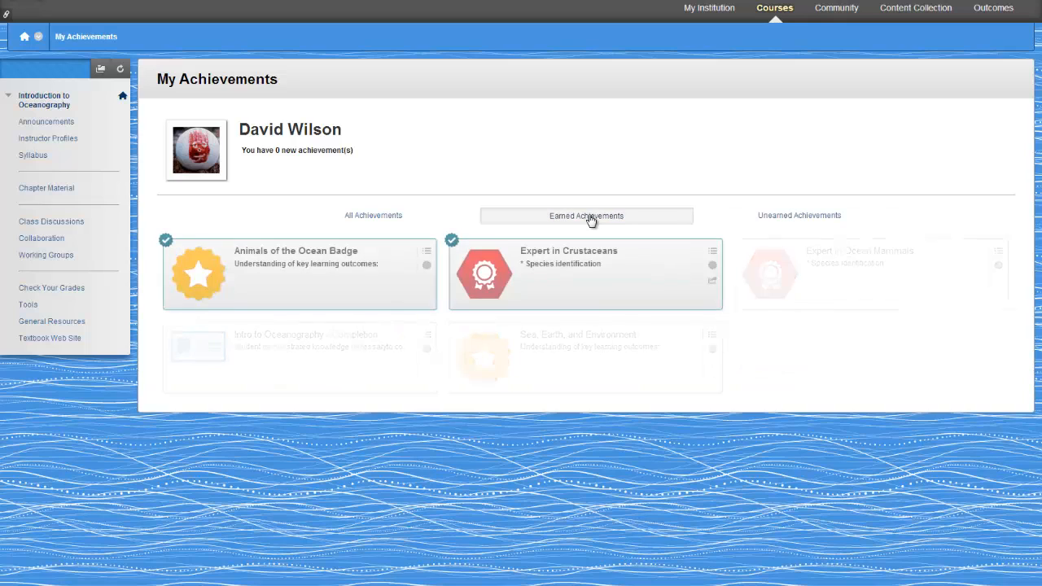
{"action": "left_click", "coordinate": [586, 215]}
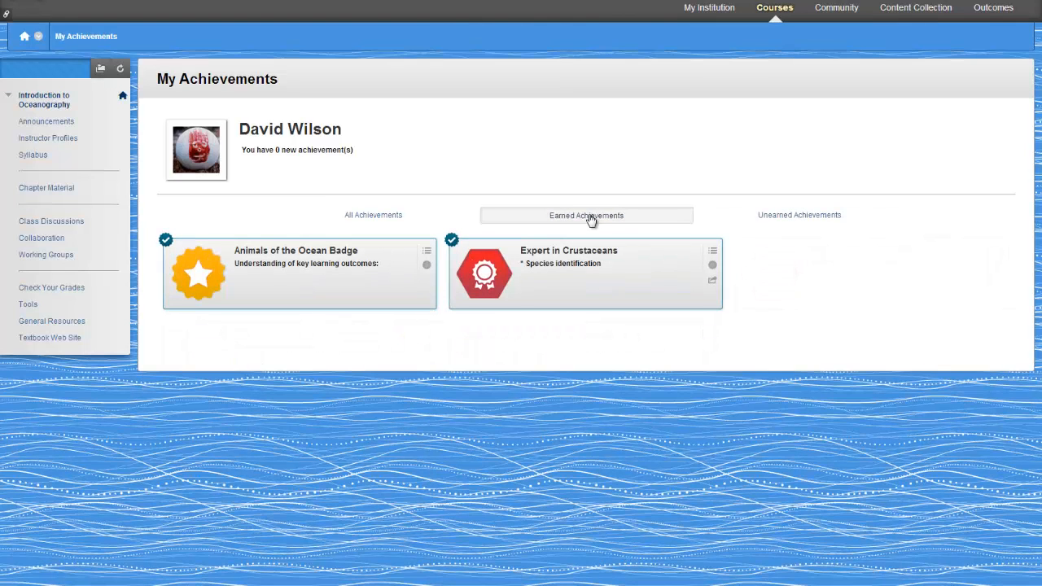
{"action": "mouse_move", "coordinate": [712, 285]}
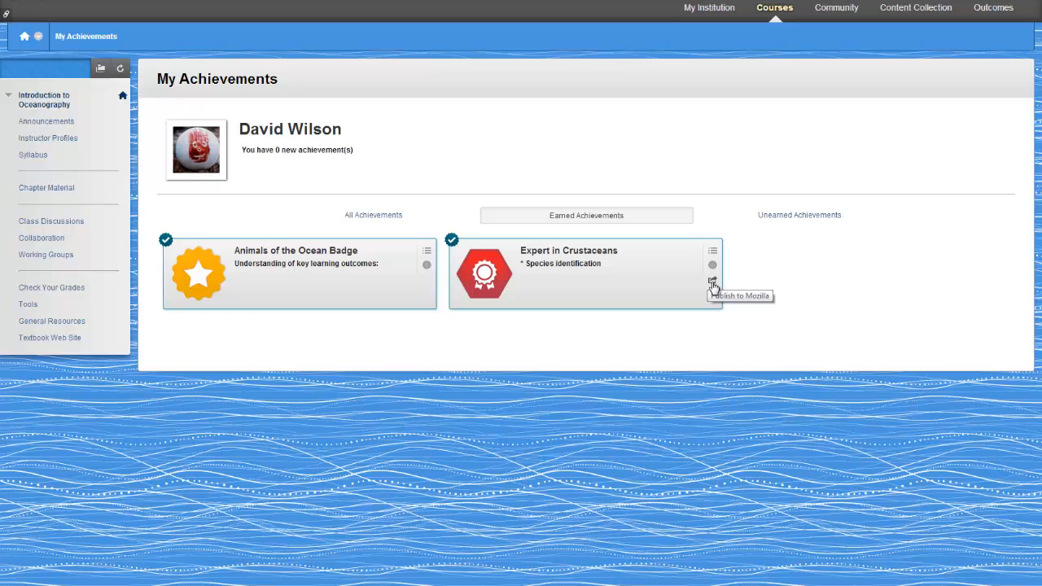
{"action": "left_click", "coordinate": [713, 284]}
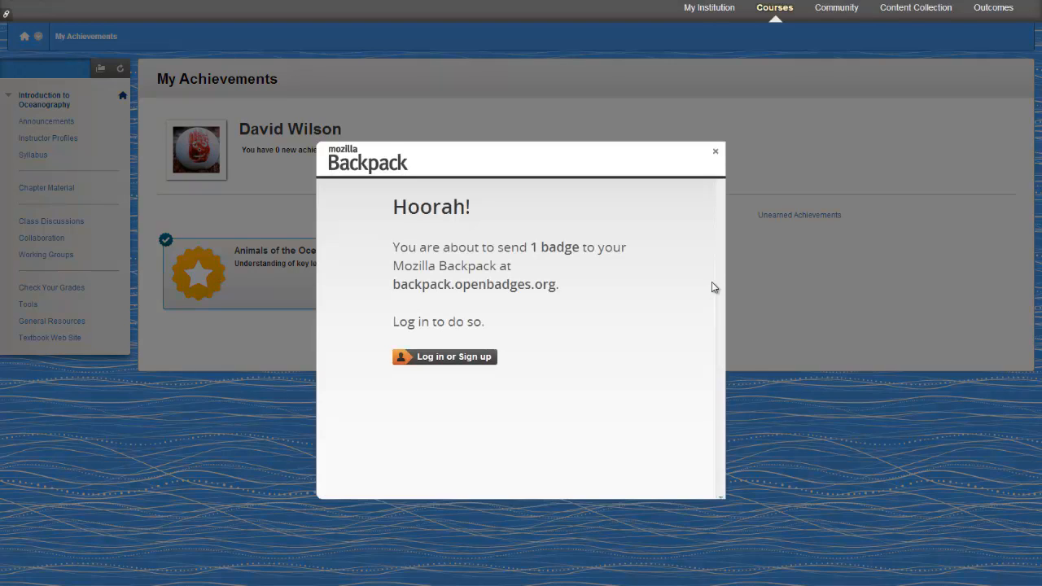
{"action": "left_click", "coordinate": [453, 356]}
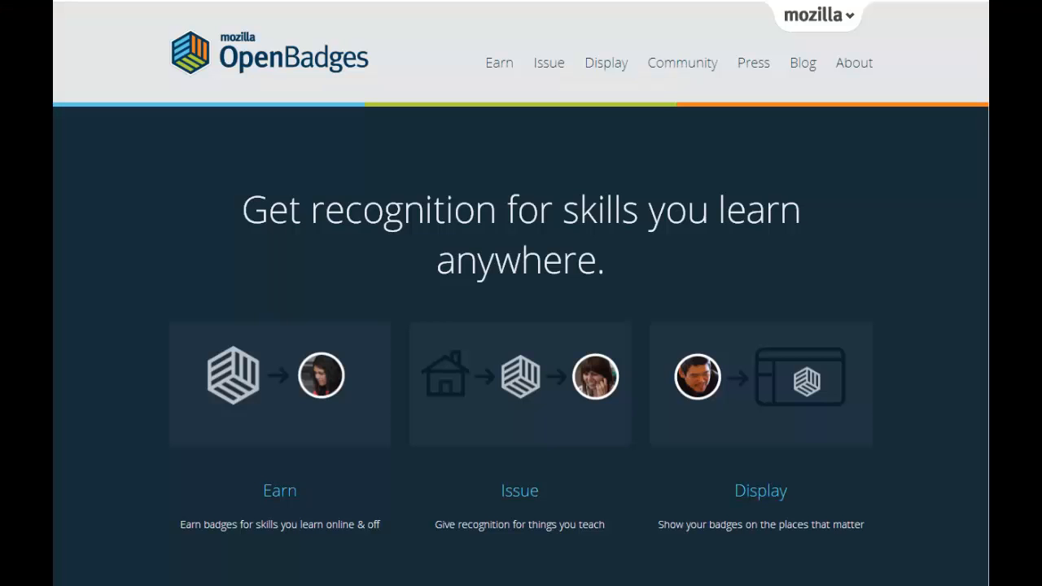